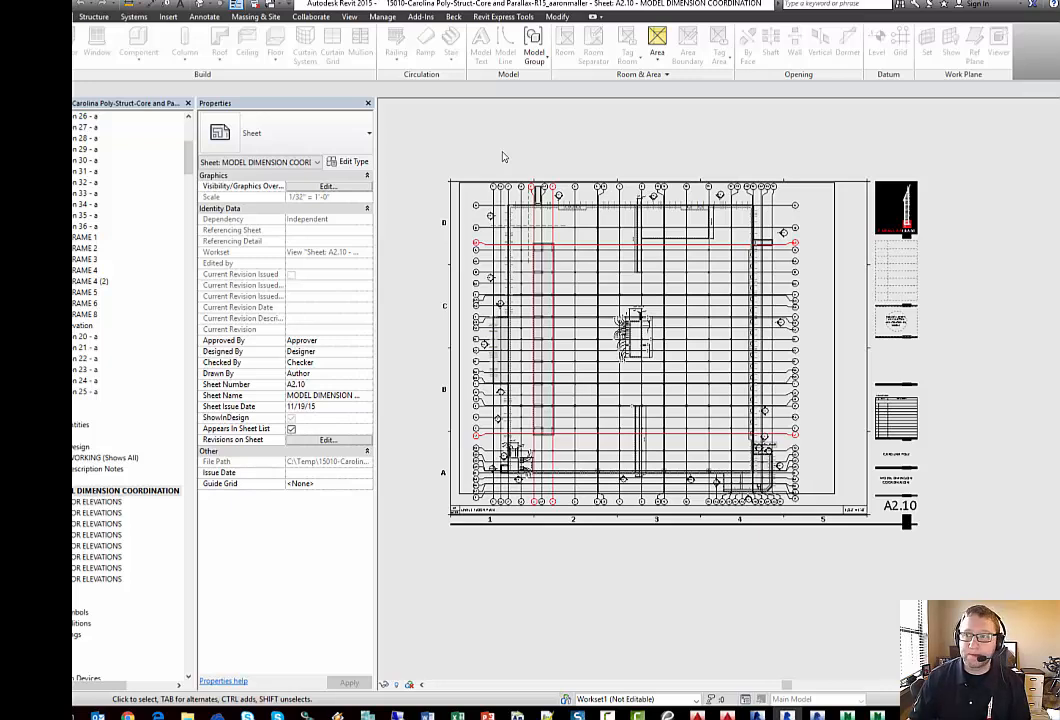
{"action": "mouse_move", "coordinate": [536, 160]}
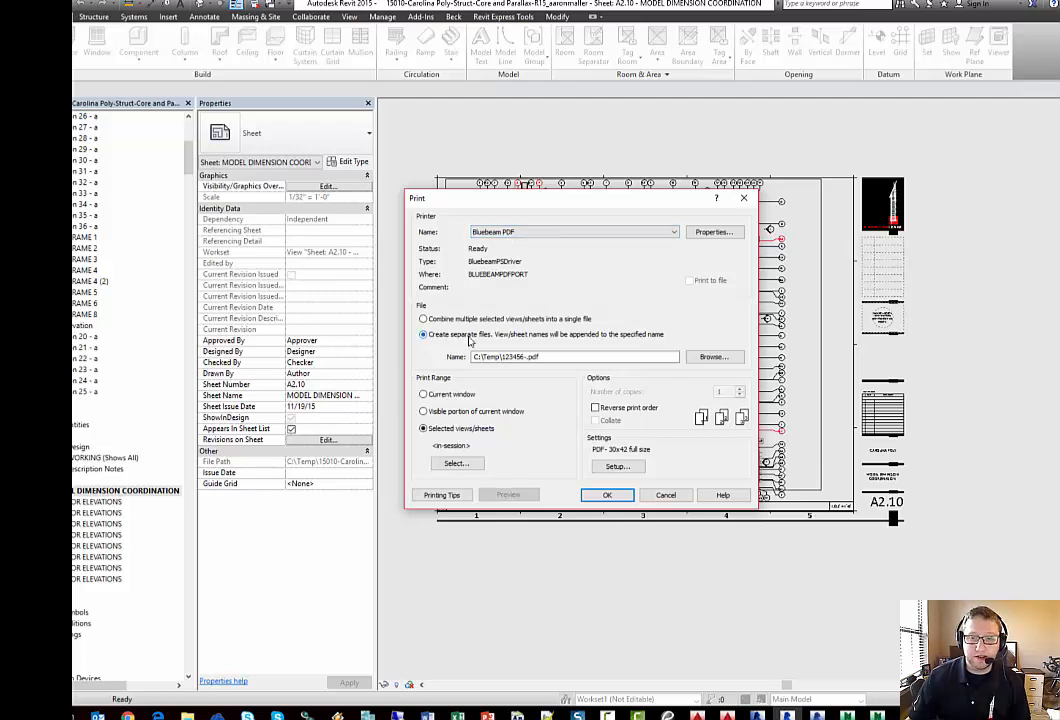
{"action": "mouse_move", "coordinate": [490, 340]}
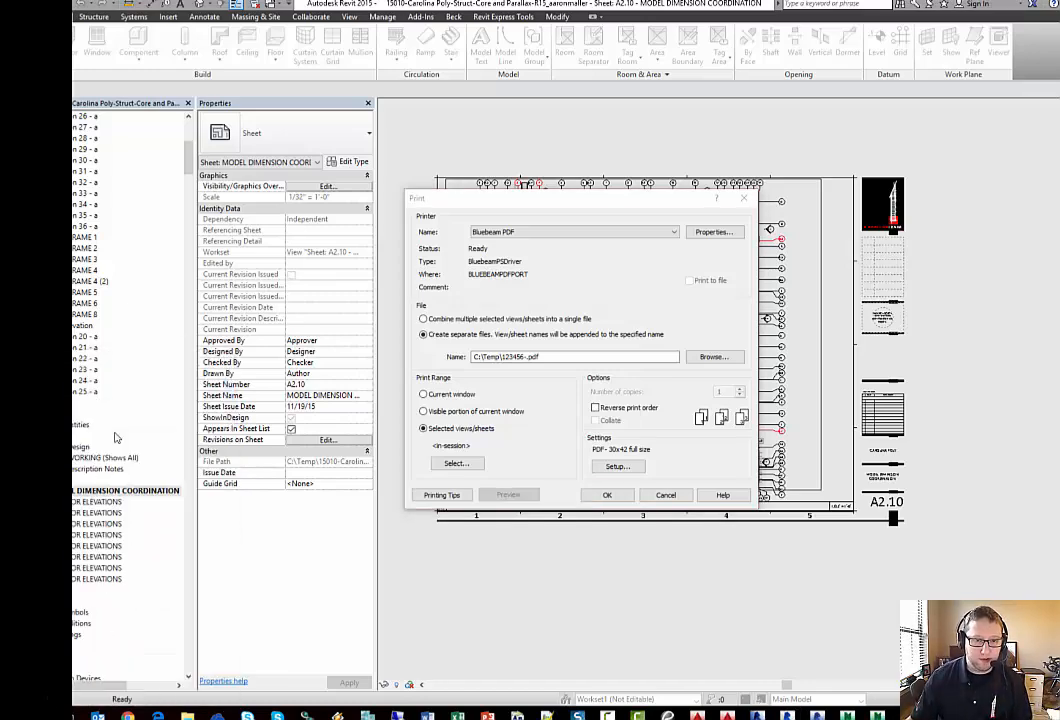
Bring up the Bluebeam PDF printer's options in Bluebeam Administrator.
{"action": "left_click", "coordinate": [714, 232]}
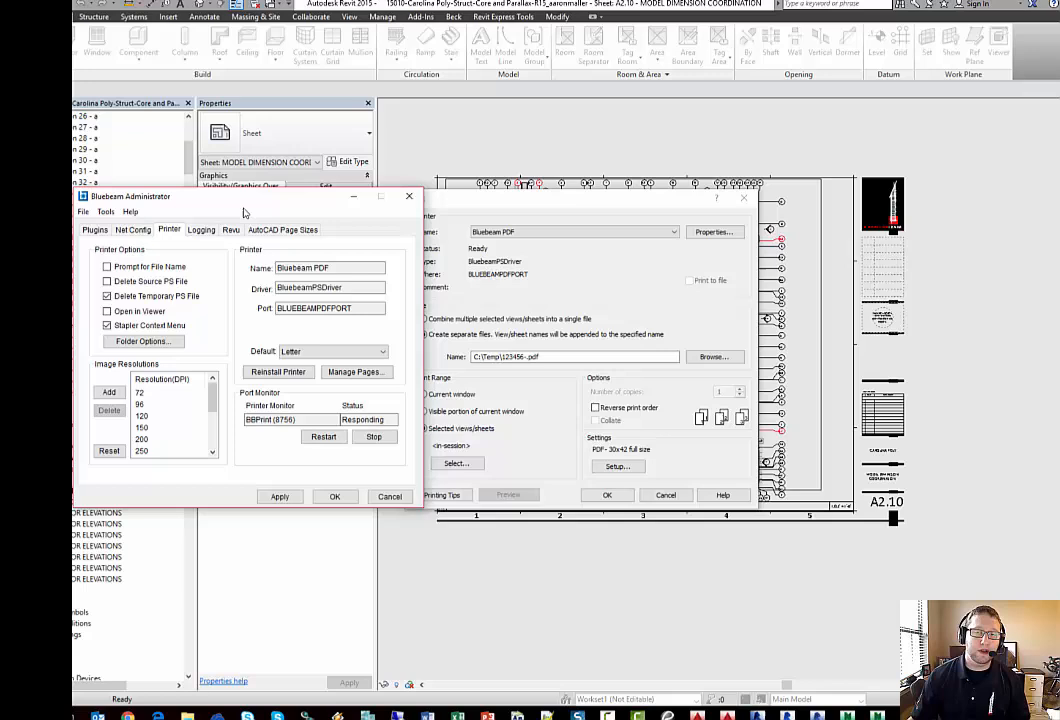
{"action": "mouse_move", "coordinate": [408, 196]}
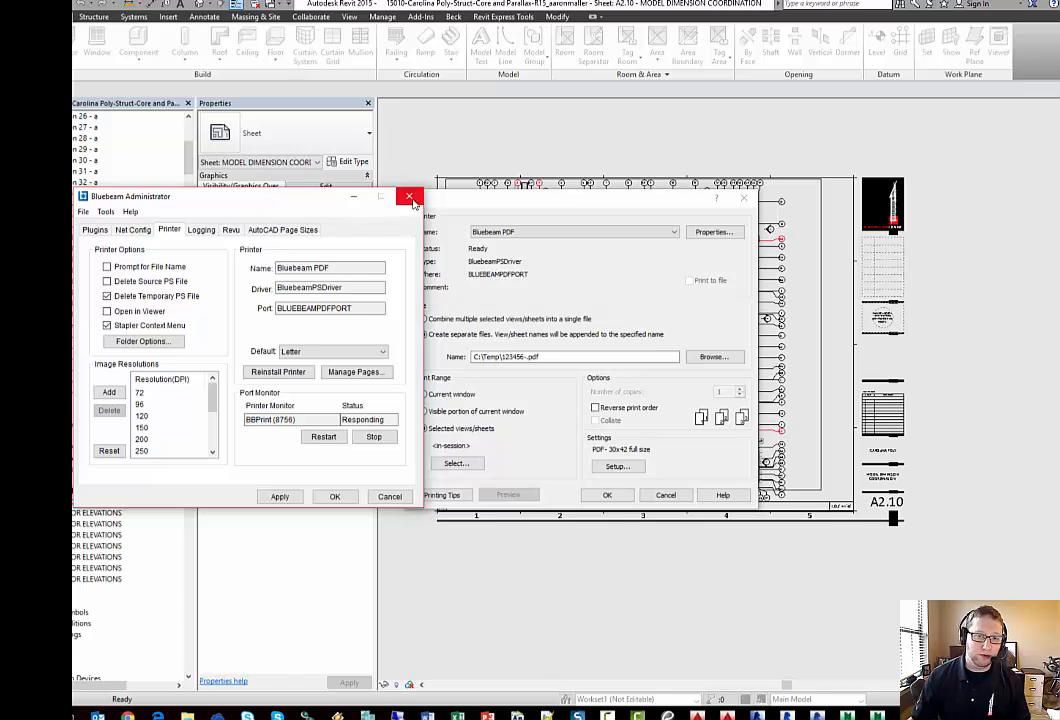
{"action": "mouse_move", "coordinate": [408, 196]}
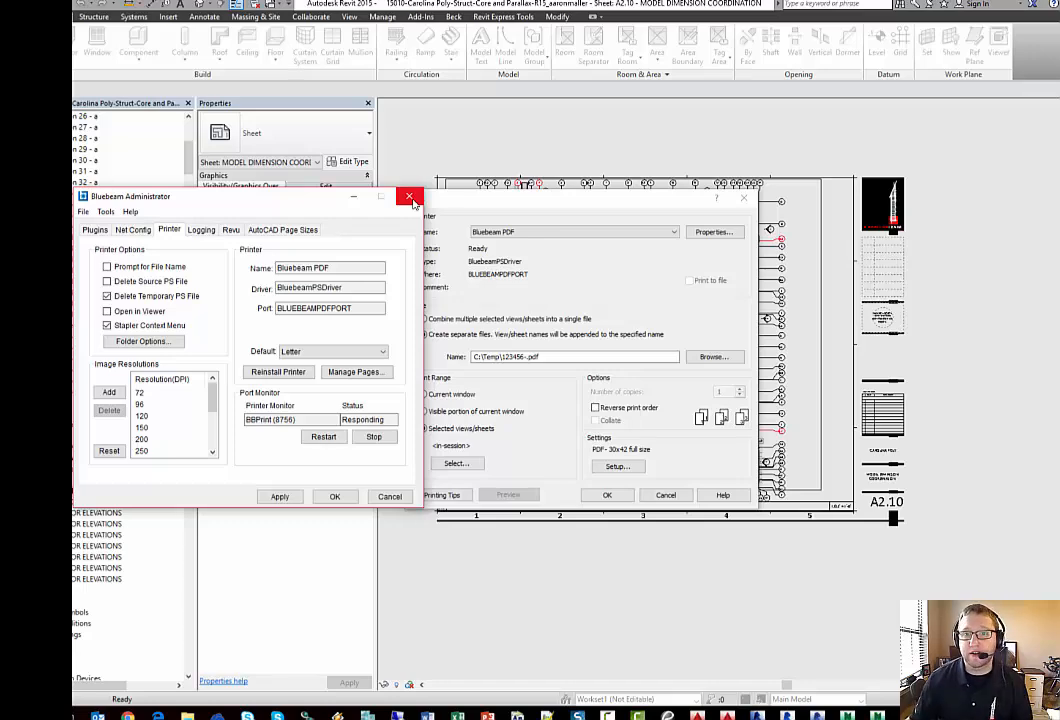
Print sheet A2.10 and A7.01–A7.08 as selected sheets to separate PDFs.
{"action": "left_click", "coordinate": [410, 196]}
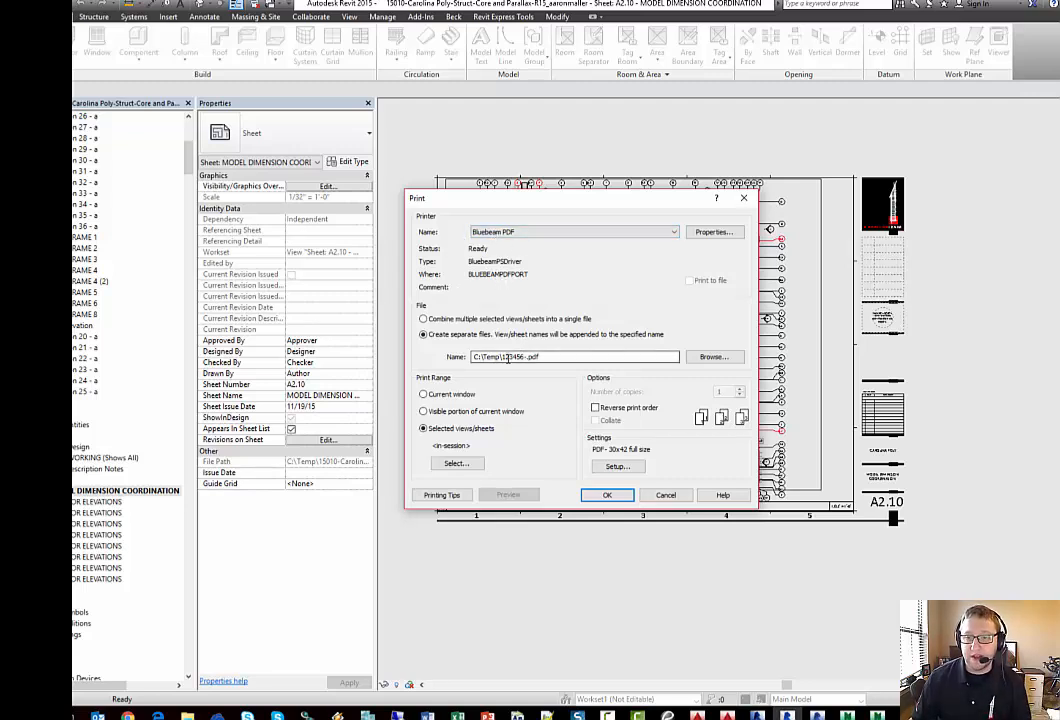
{"action": "left_click", "coordinate": [550, 356]}
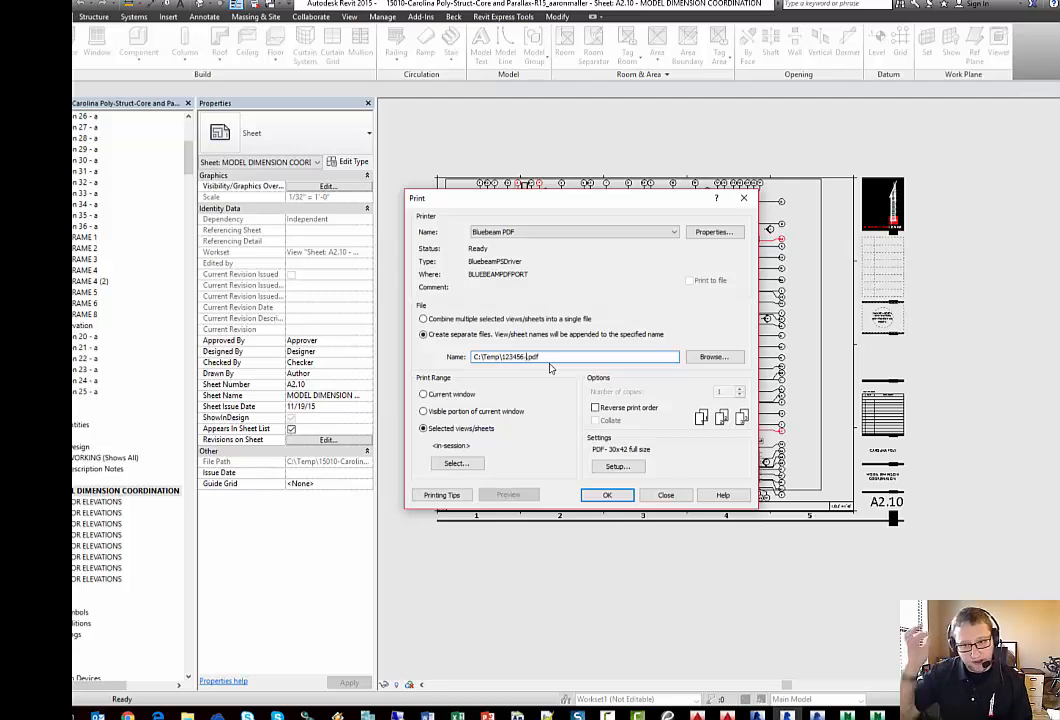
{"action": "left_click", "coordinate": [424, 428]}
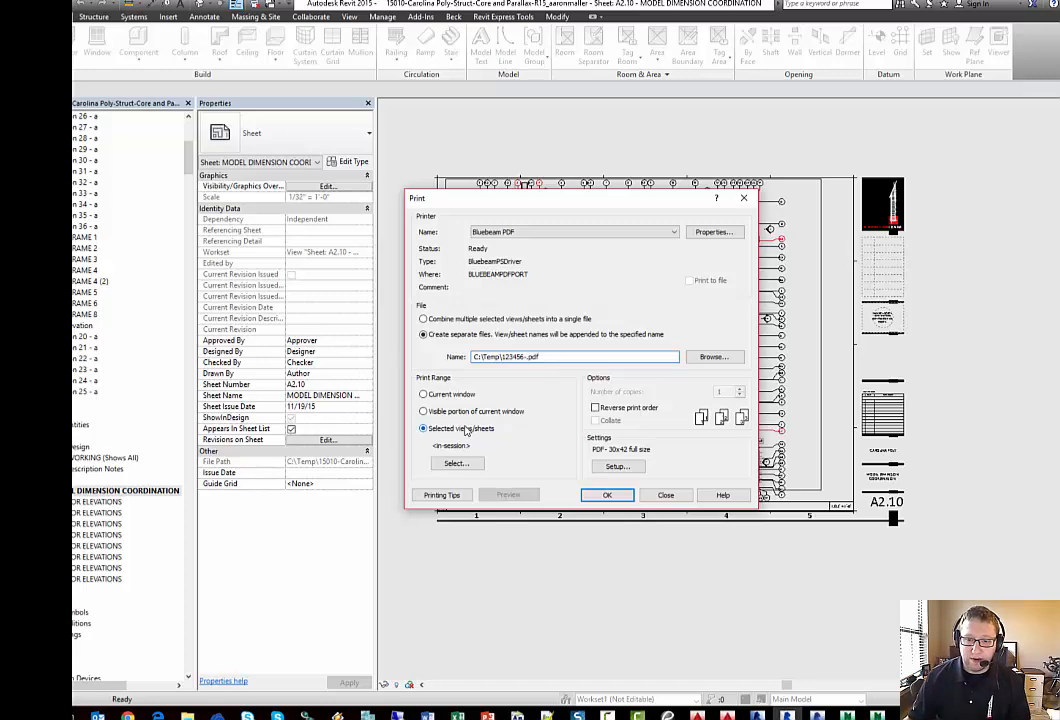
{"action": "left_click", "coordinate": [456, 464]}
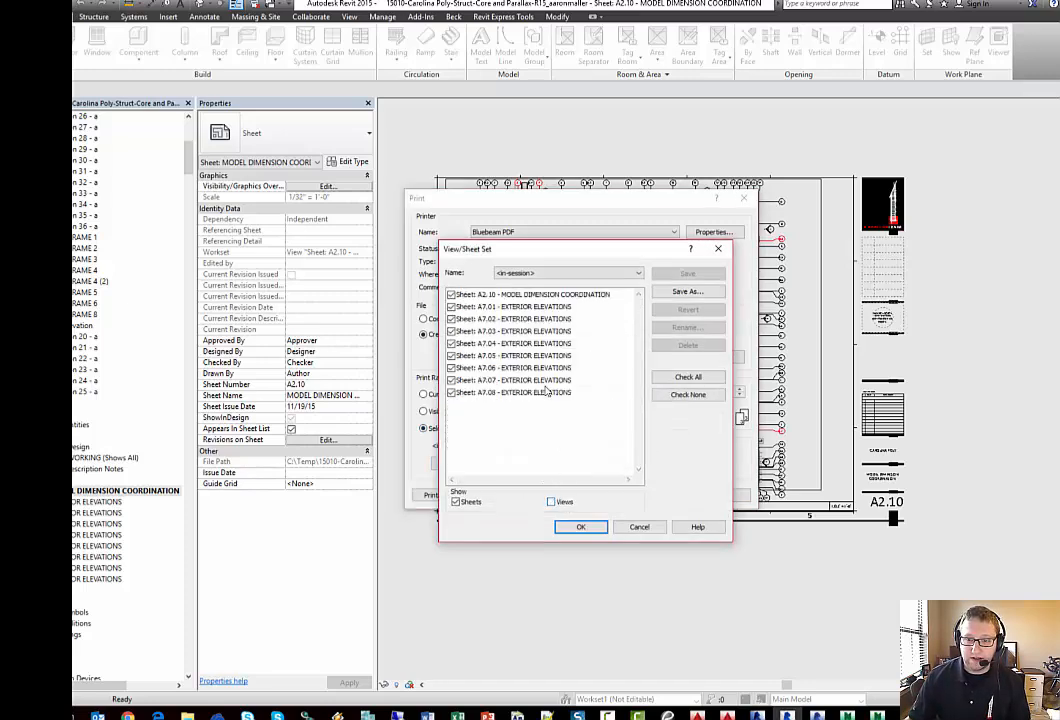
{"action": "left_click", "coordinate": [580, 528]}
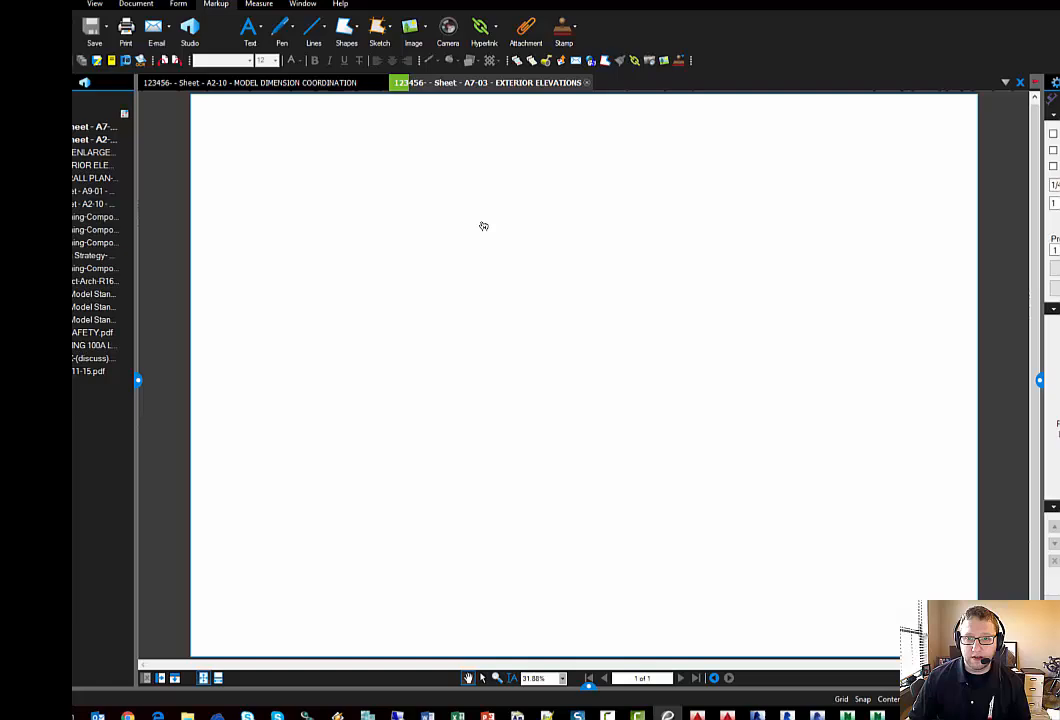
Navigate back to the Desktop and into the _Prints folder holding the sheet PDFs.
{"action": "left_click", "coordinate": [490, 82]}
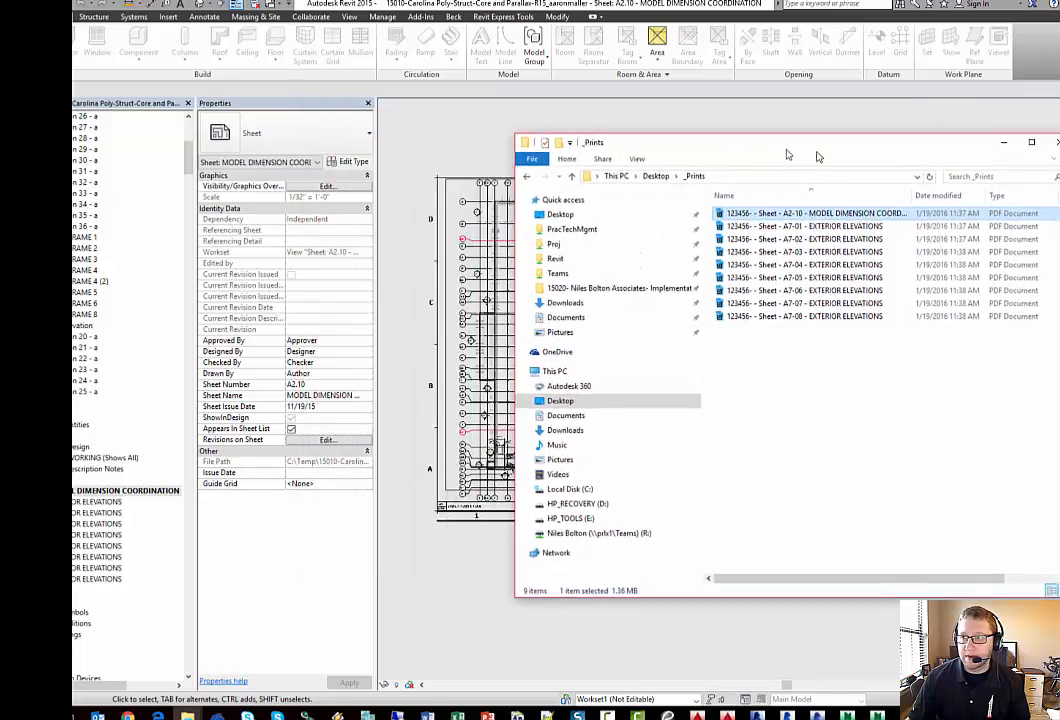
{"action": "left_click", "coordinate": [1032, 140]}
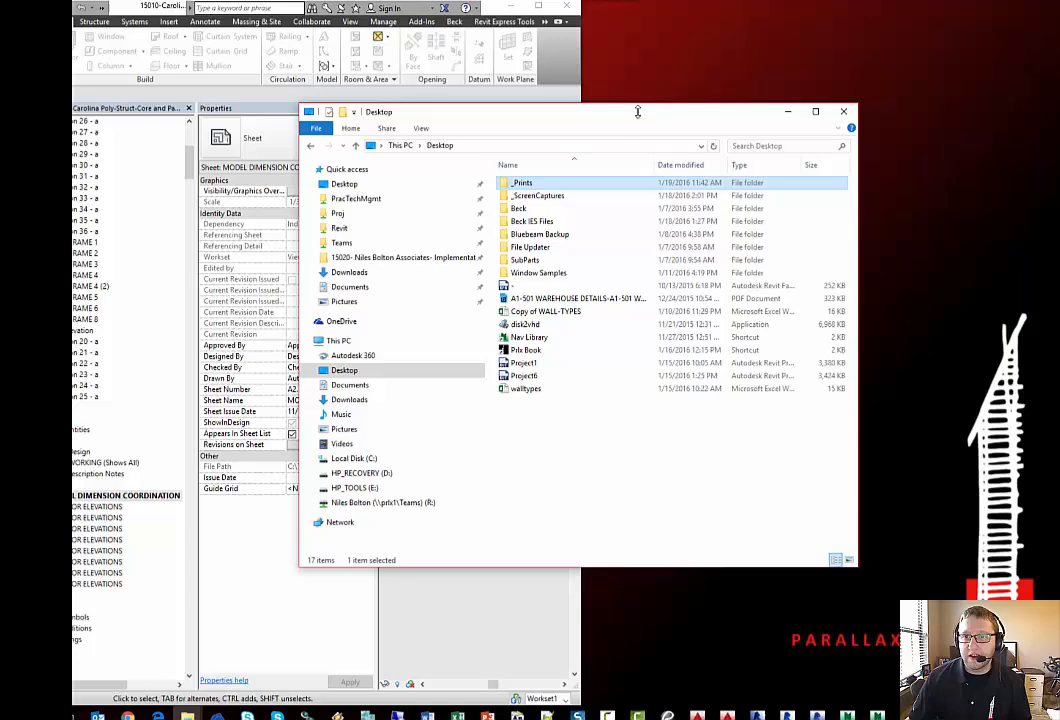
{"action": "double_click", "coordinate": [520, 182]}
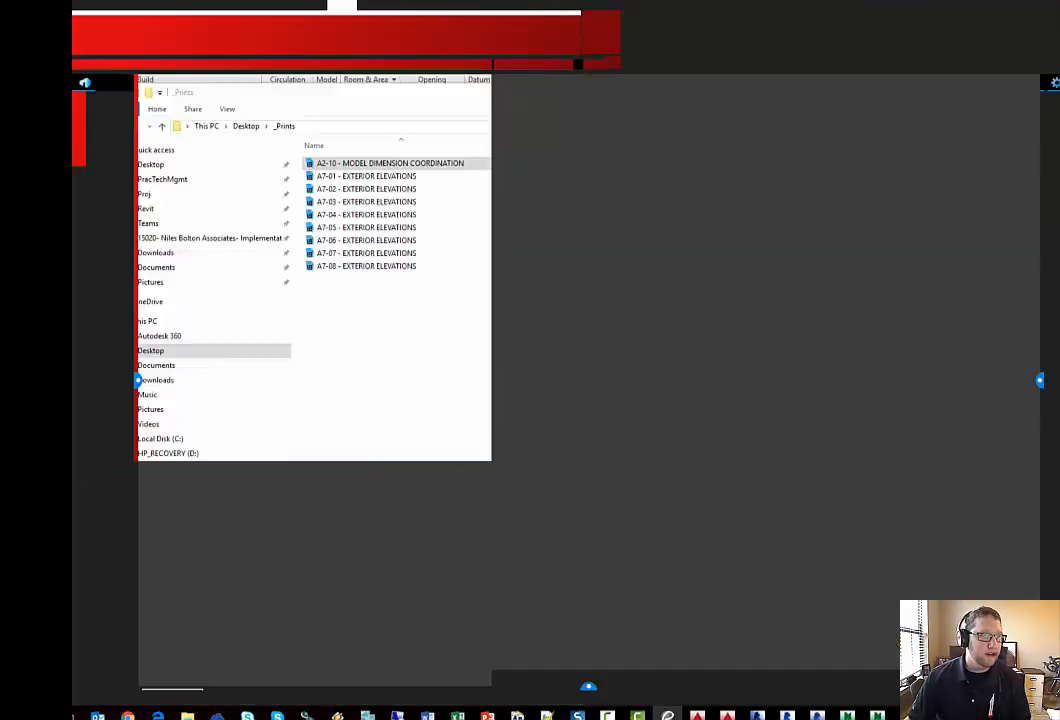
Open the renamed A2.10 sheet PDF in Bluebeam Revu to inspect its A7.03 callout link.
{"action": "double_click", "coordinate": [388, 164]}
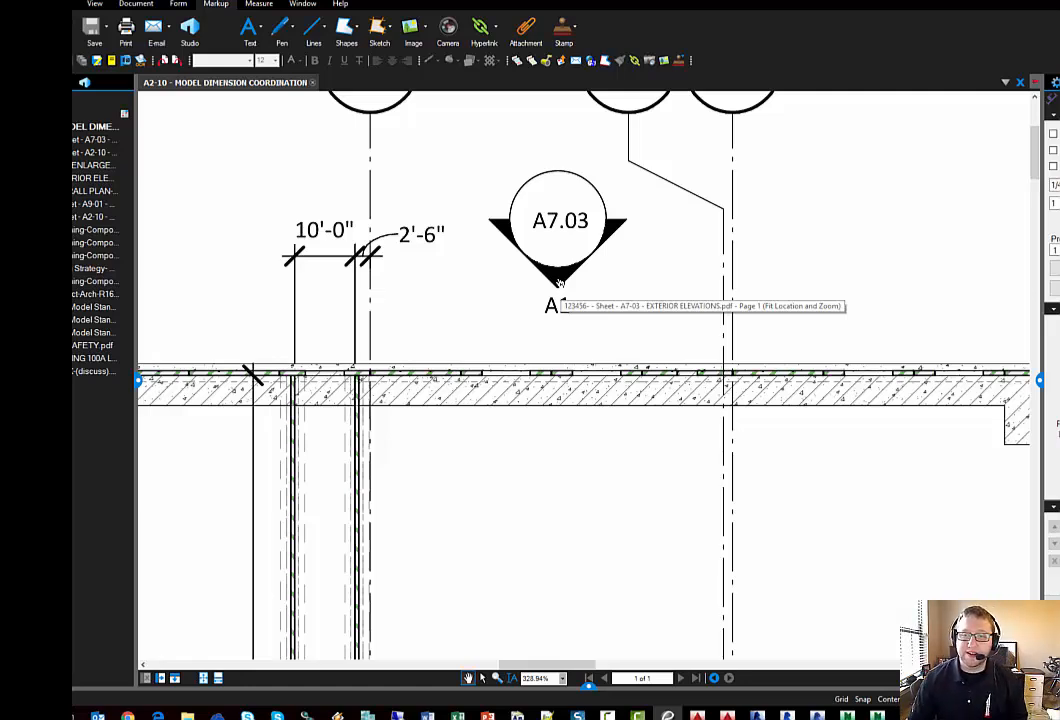
{"action": "mouse_move", "coordinate": [562, 312]}
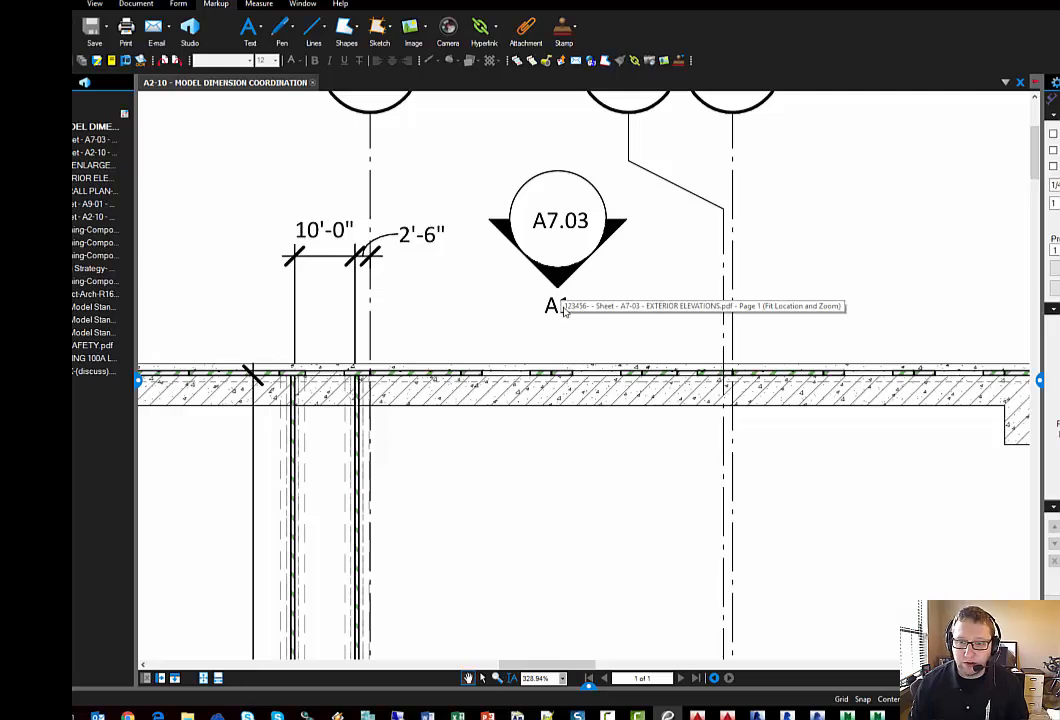
{"action": "mouse_move", "coordinate": [576, 310]}
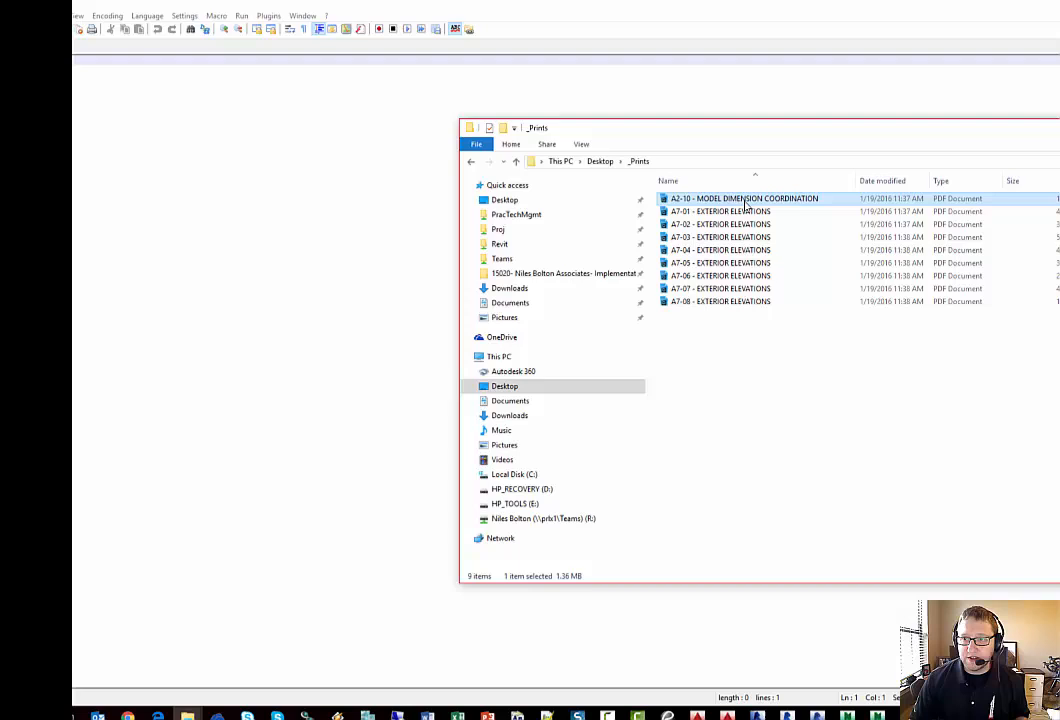
{"action": "mouse_move", "coordinate": [744, 336]}
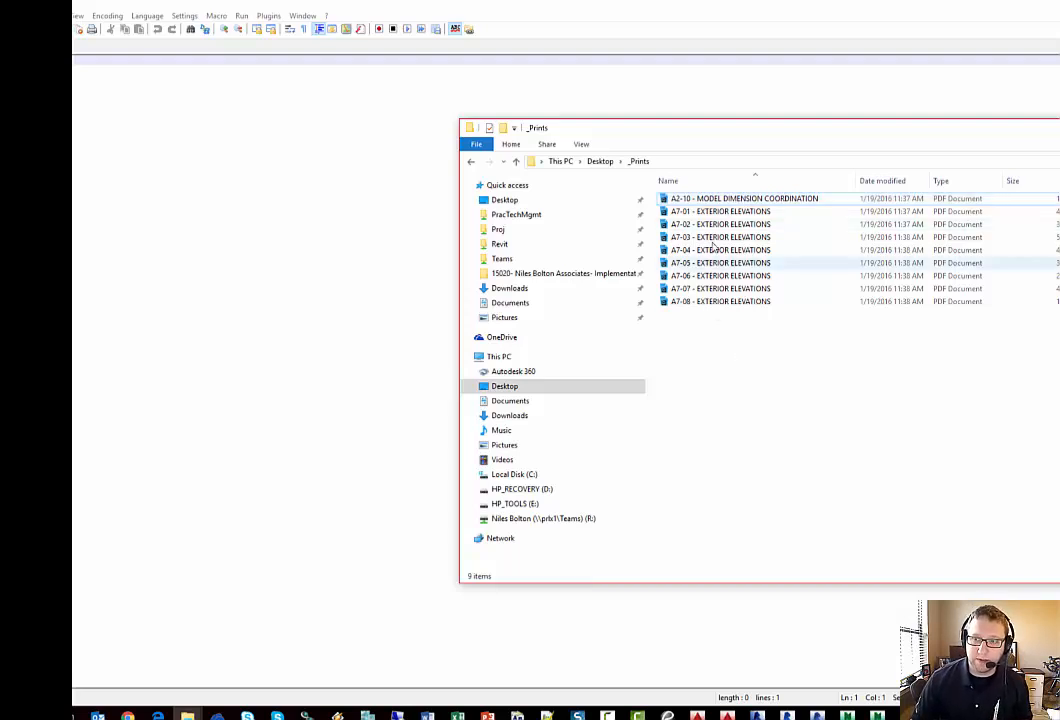
Search the A7-06 exterior elevations PDF's raw text for the 123456 prefix.
{"action": "left_click", "coordinate": [720, 300]}
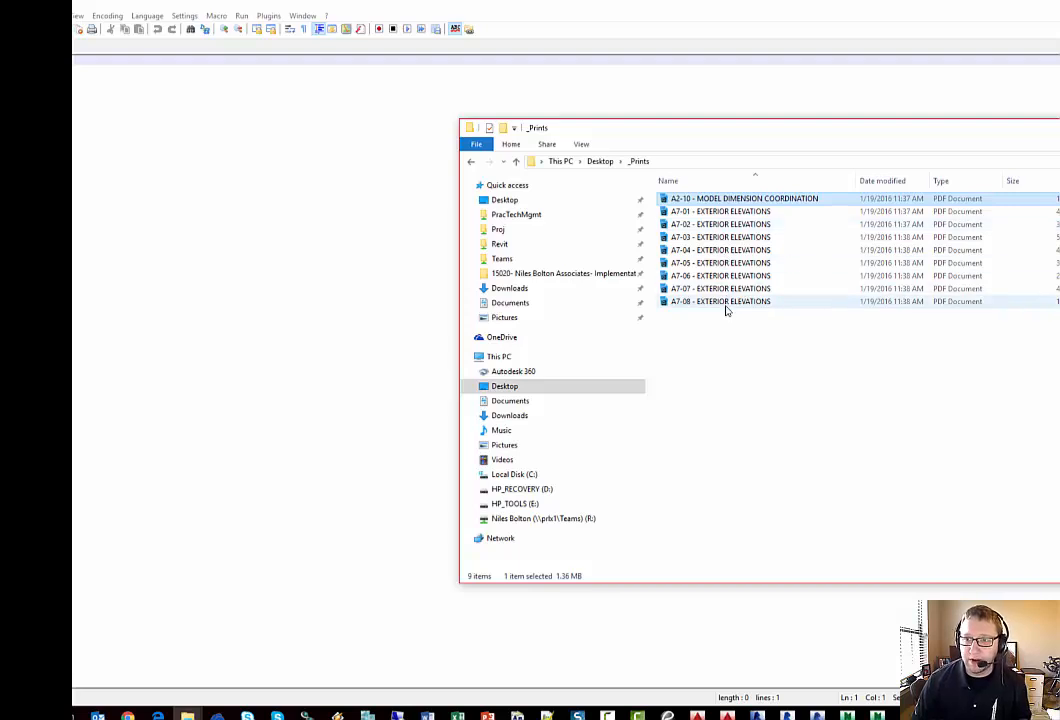
{"action": "key", "text": "ctrl+a"}
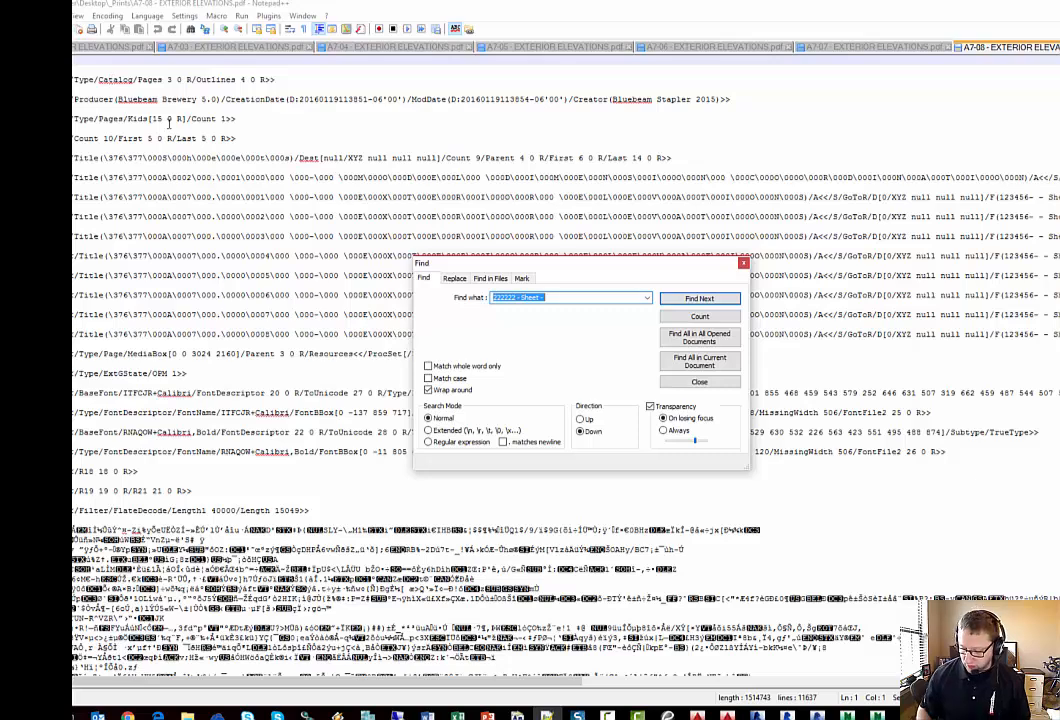
{"action": "type", "text": "123456-"}
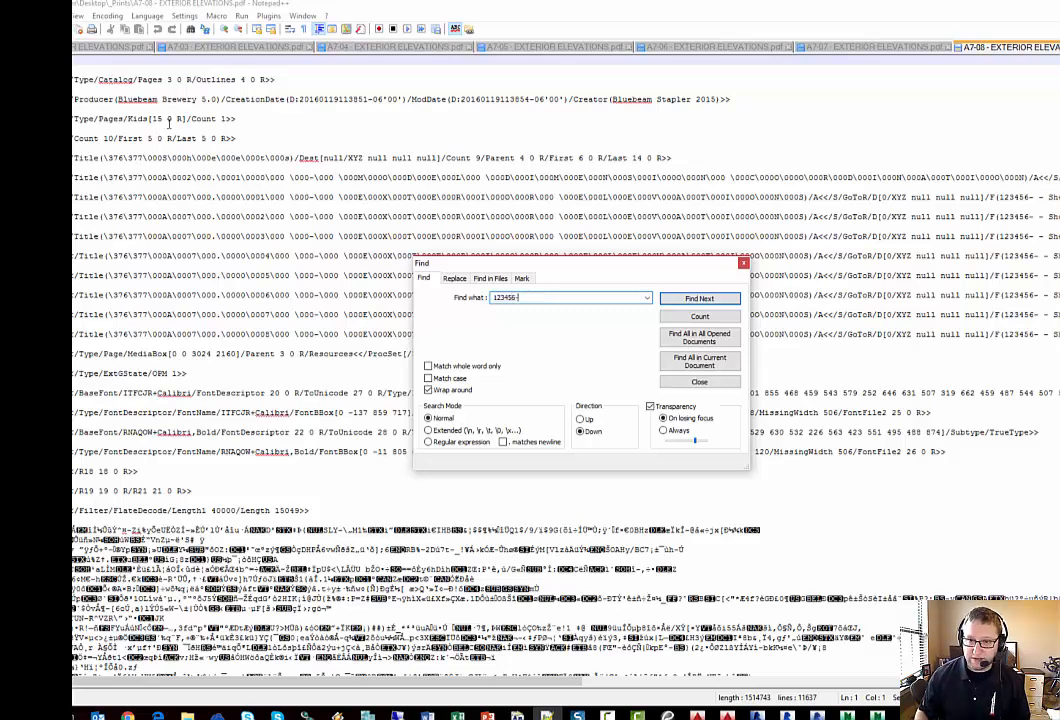
{"action": "left_click", "coordinate": [700, 298]}
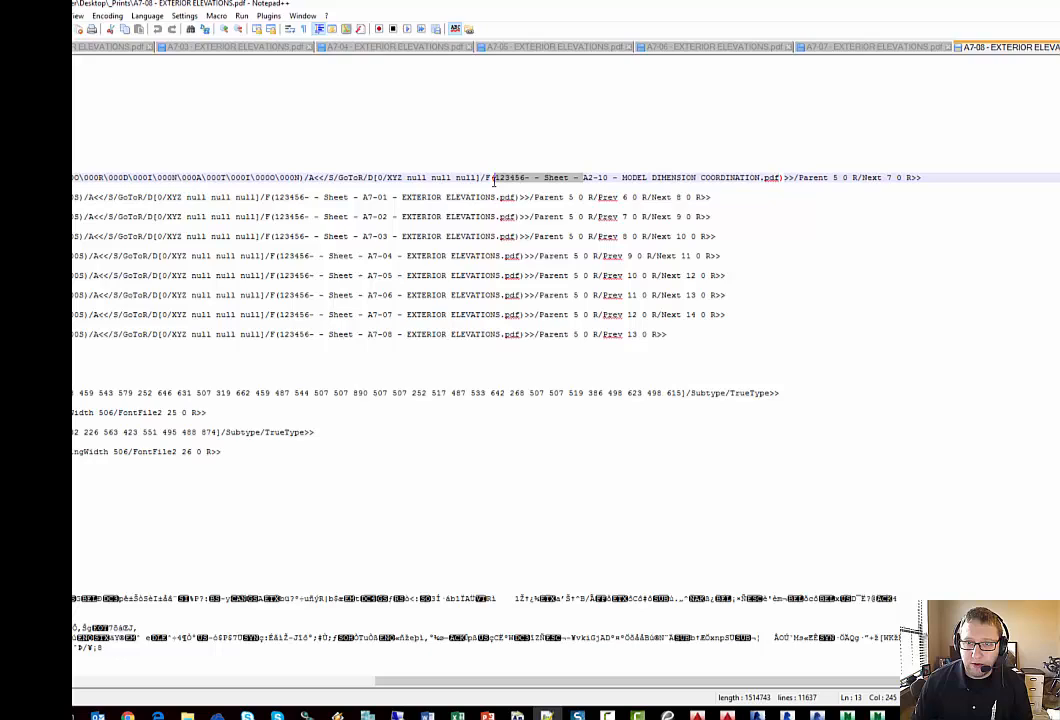
{"action": "mouse_move", "coordinate": [518, 248]}
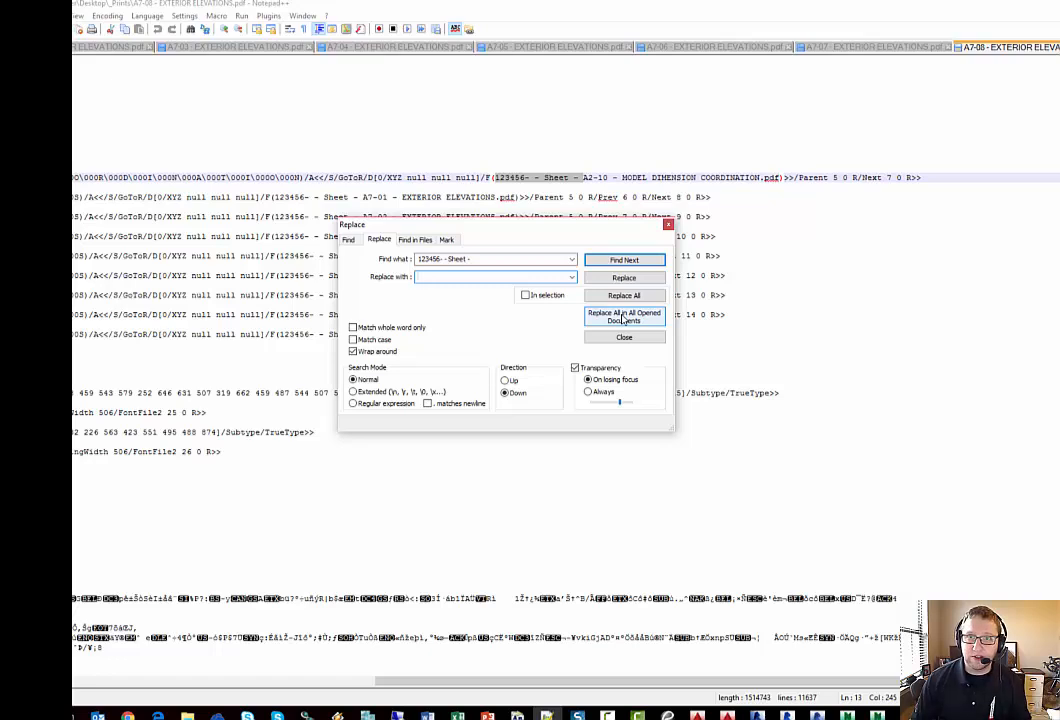
Replace the "123456 - Sheet - " prefix with nothing across all opened PDFs.
{"action": "left_click", "coordinate": [624, 314]}
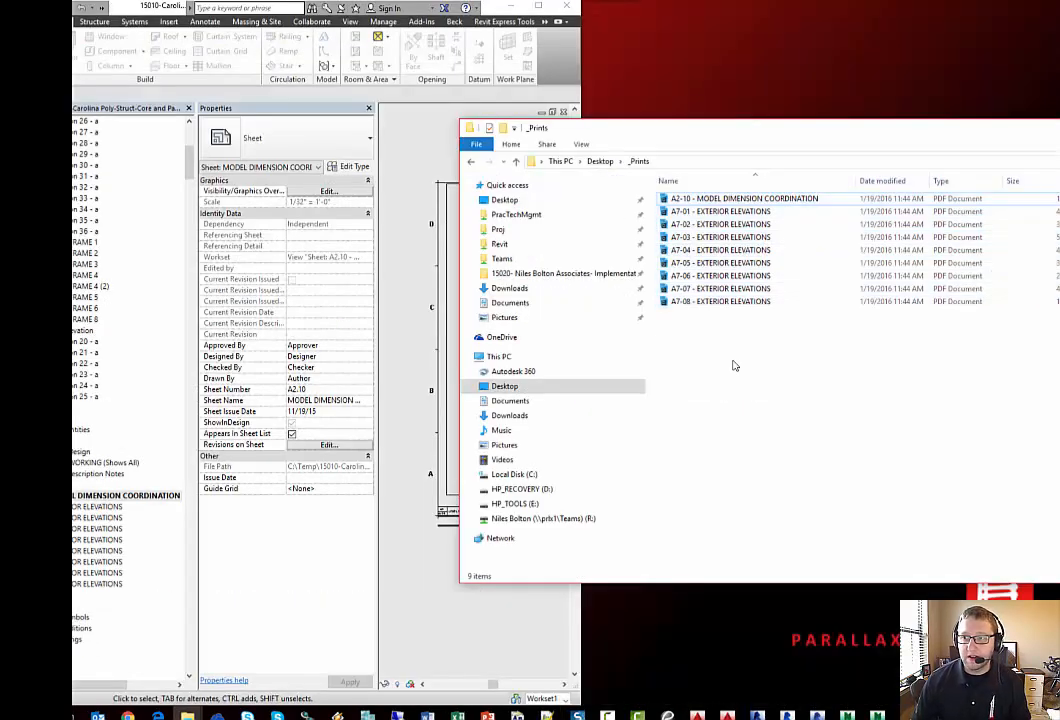
Open the renamed sheet PDFs from _Prints in Bluebeam Revu for review.
{"action": "left_click", "coordinate": [744, 198]}
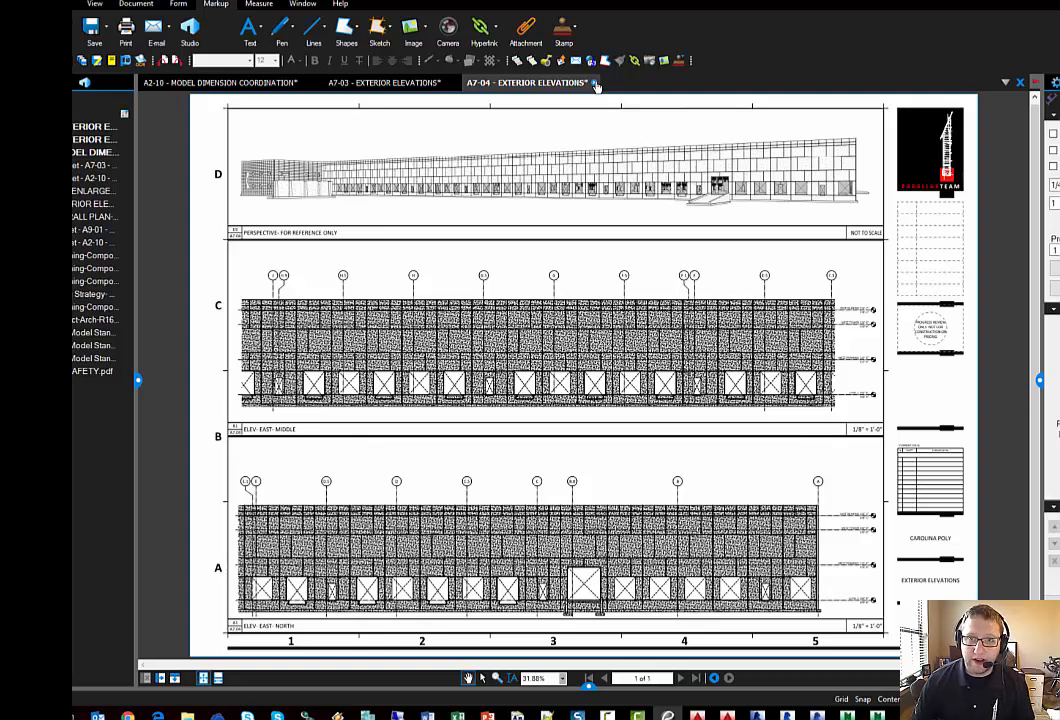
Close the A7-04 and A7-02 elevation sheets without saving changes.
{"action": "left_click", "coordinate": [592, 82]}
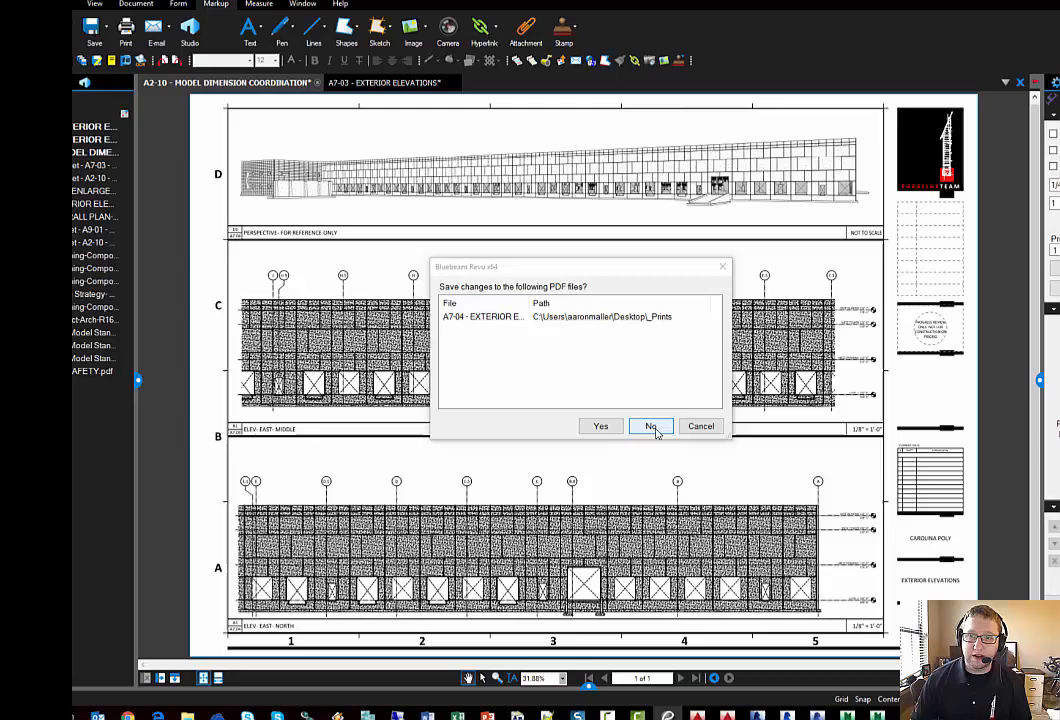
{"action": "left_click", "coordinate": [652, 426]}
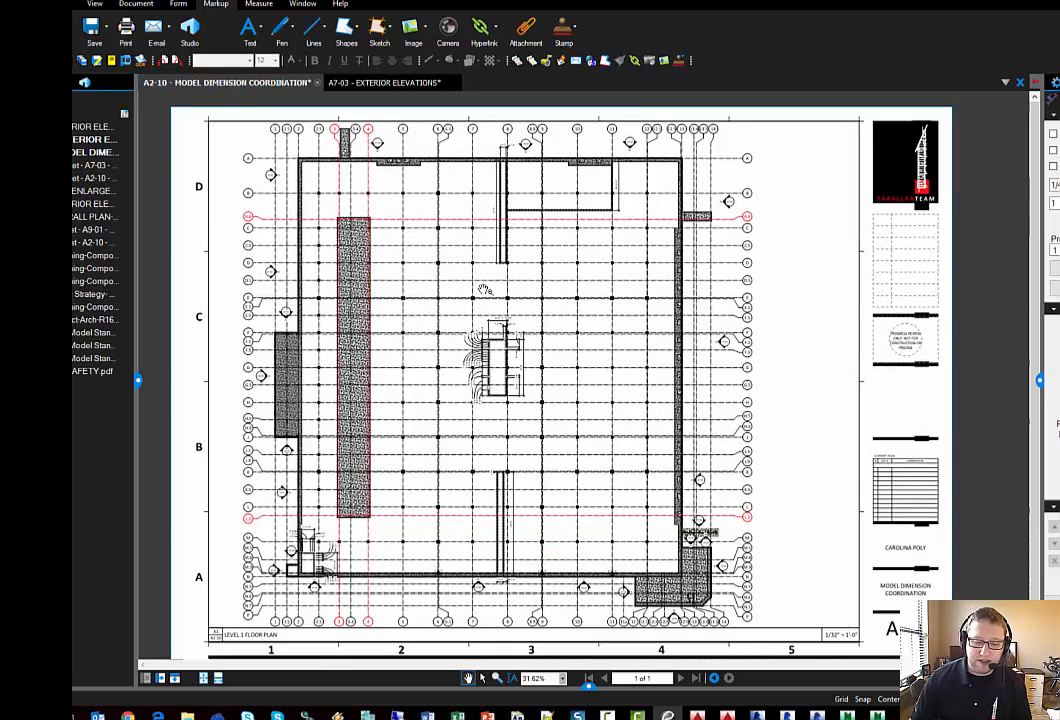
{"action": "mouse_move", "coordinate": [364, 148]}
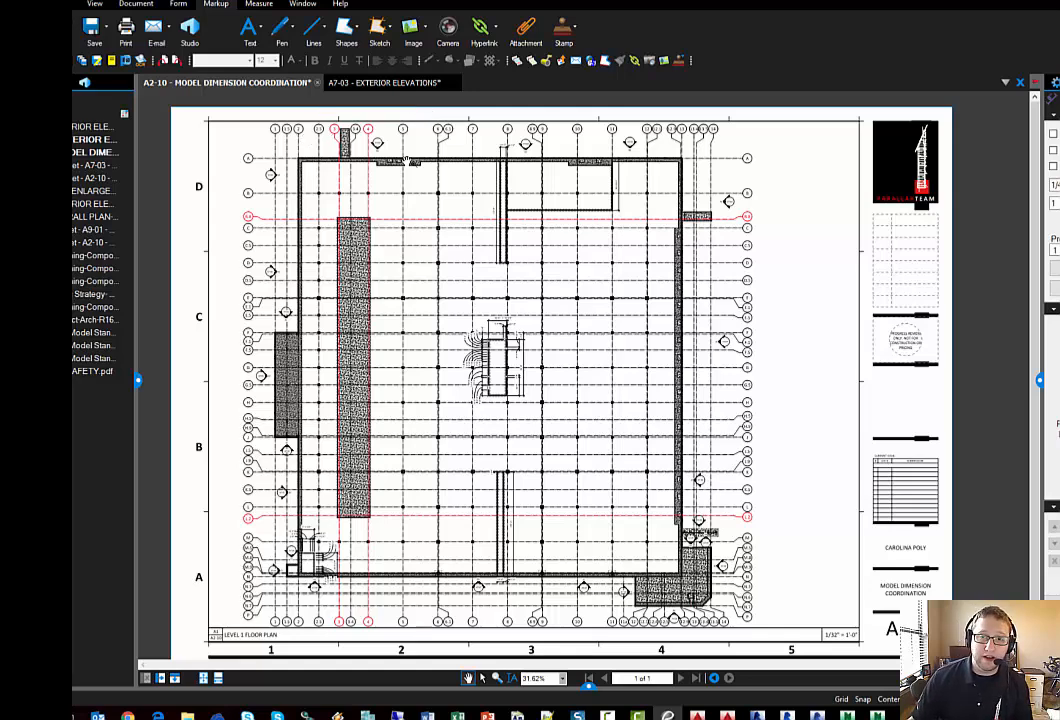
{"action": "mouse_move", "coordinate": [310, 262]}
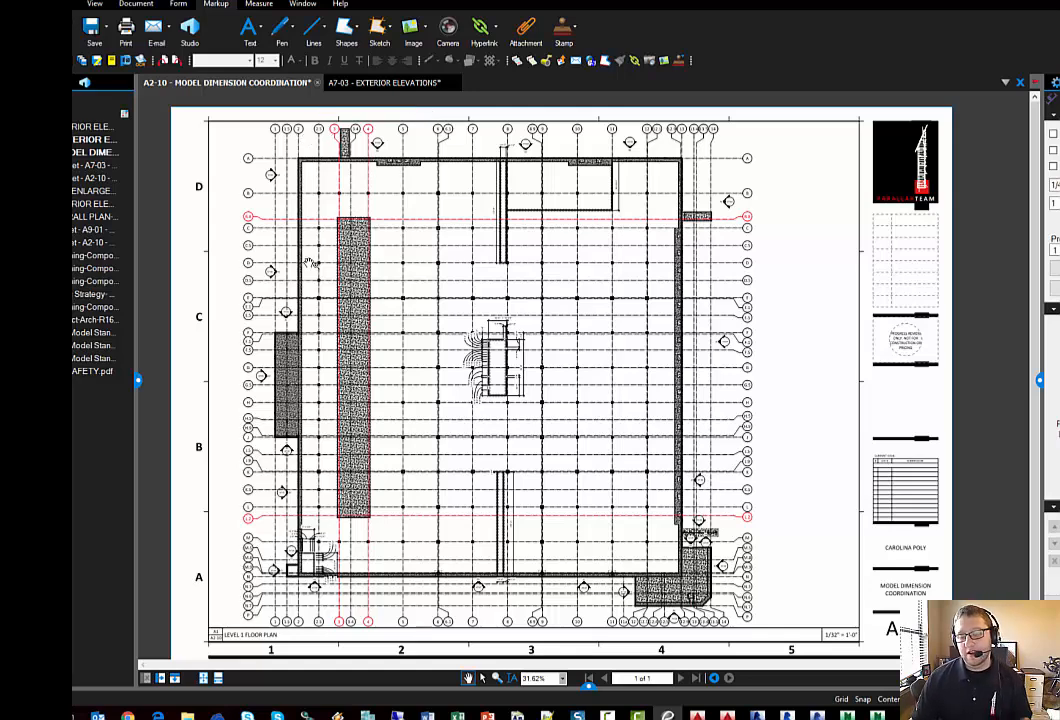
{"action": "mouse_move", "coordinate": [322, 272]}
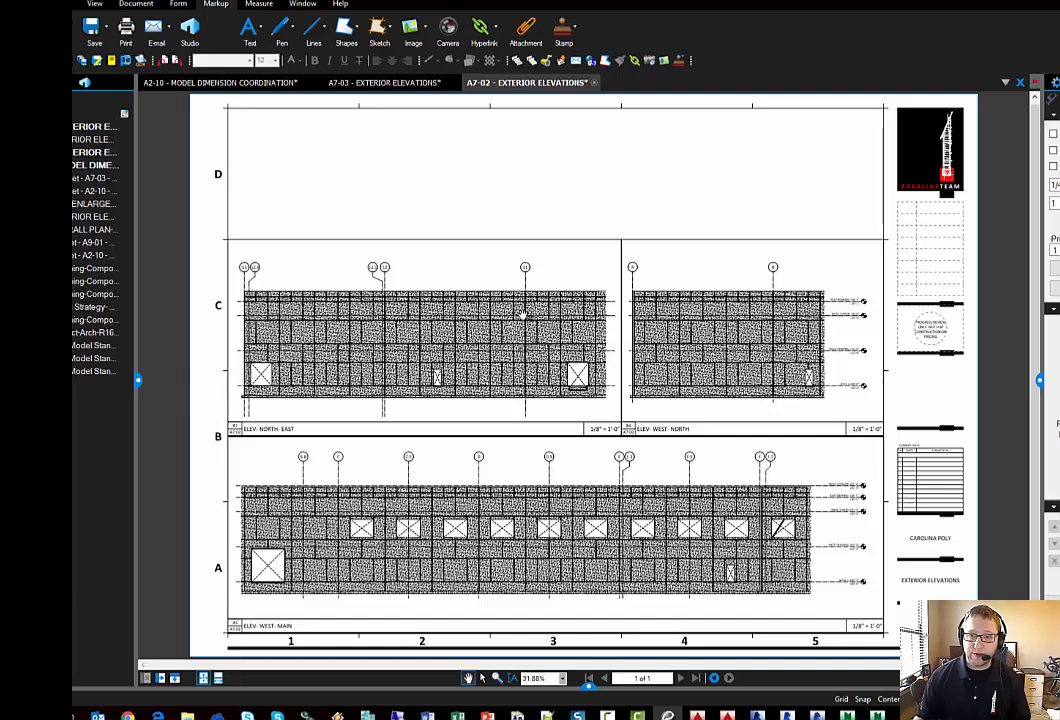
{"action": "mouse_move", "coordinate": [504, 142]}
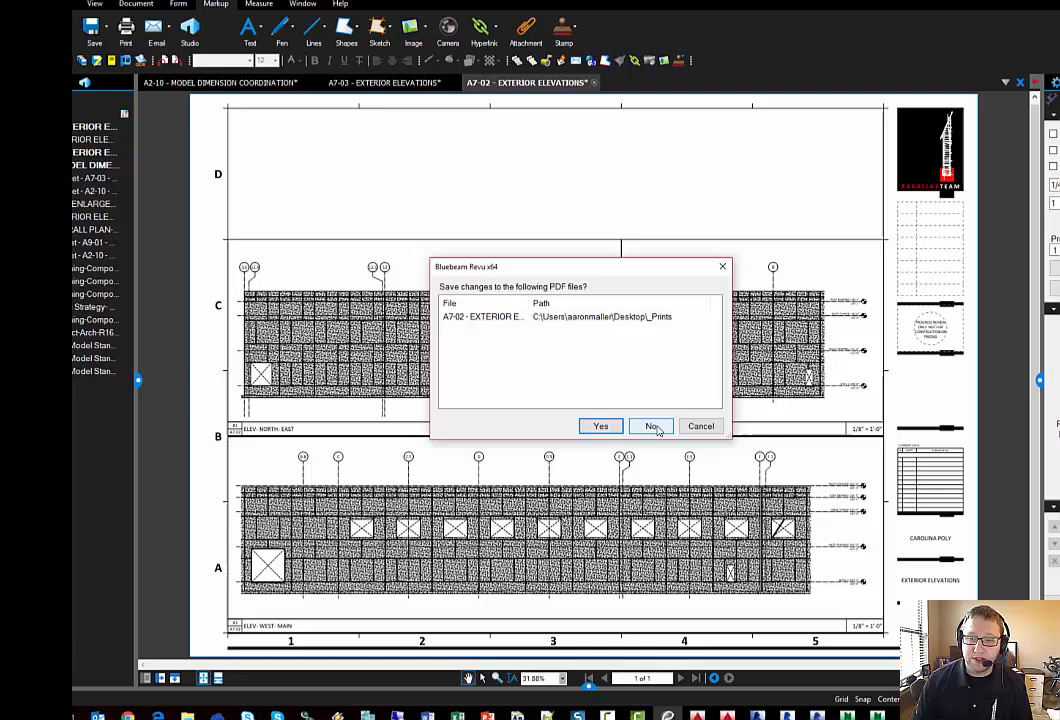
{"action": "left_click", "coordinate": [652, 426]}
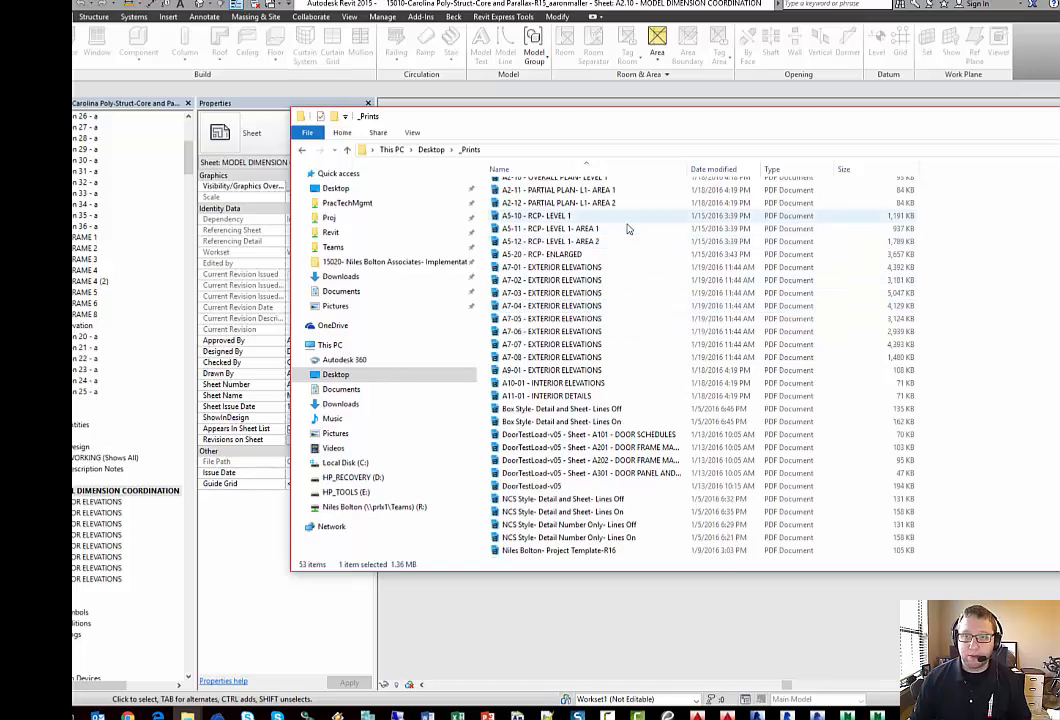
{"action": "mouse_move", "coordinate": [604, 228]}
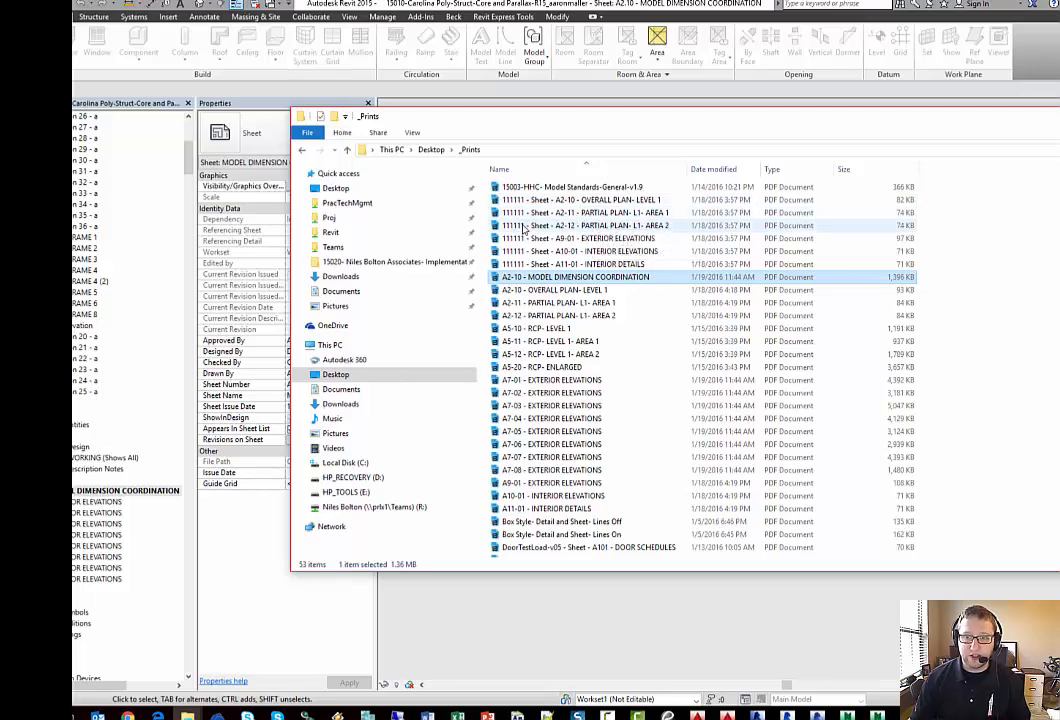
Select the A2-12 partial plan PDF, open Bulk Rename Utility, then close it.
{"action": "left_click", "coordinate": [584, 224]}
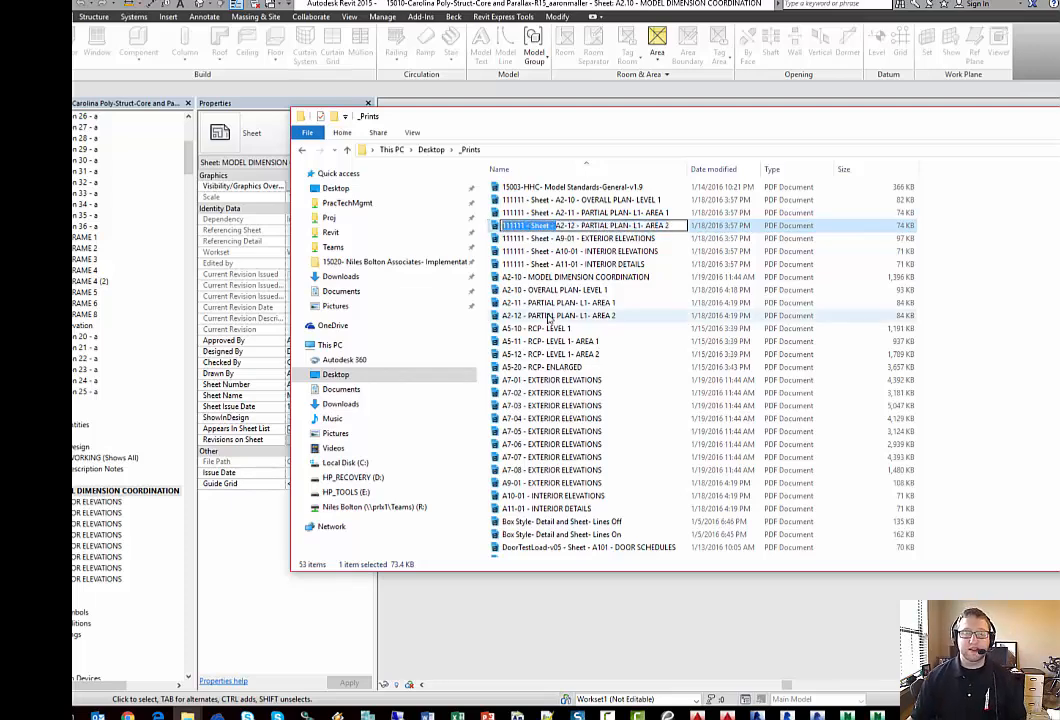
{"action": "left_click", "coordinate": [590, 238]}
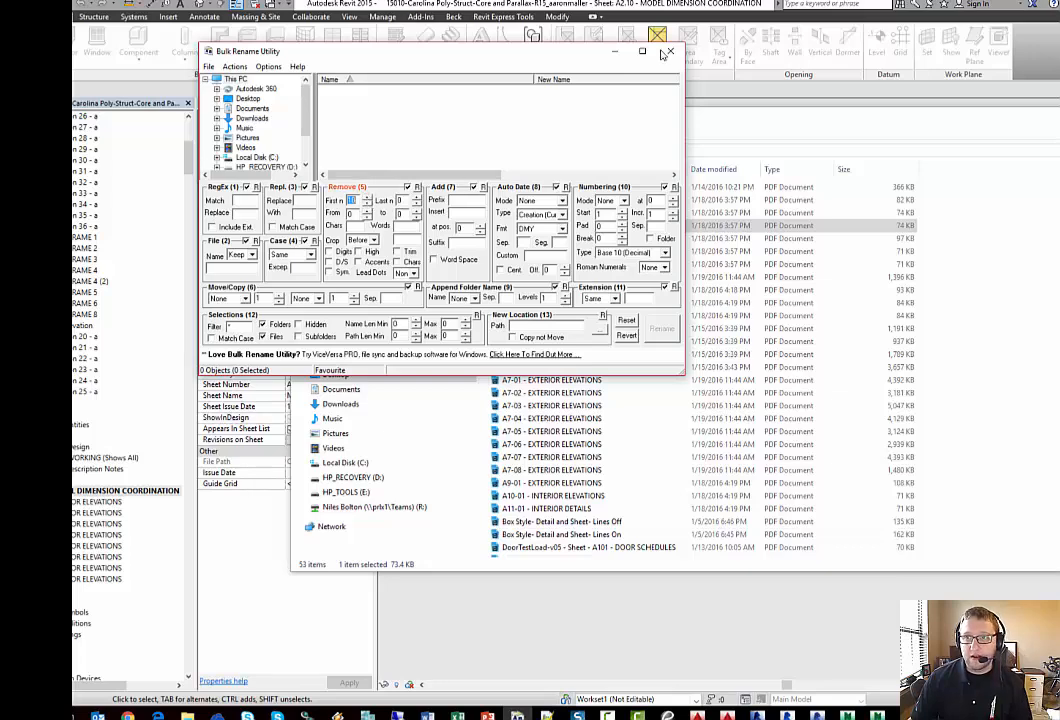
{"action": "left_click", "coordinate": [668, 52]}
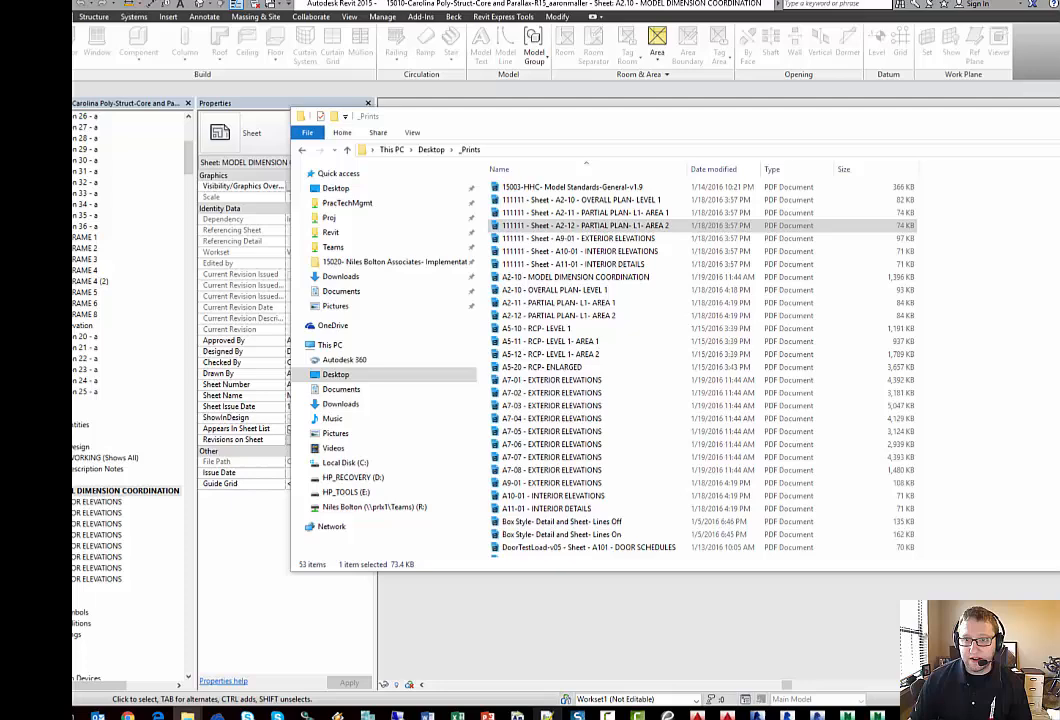